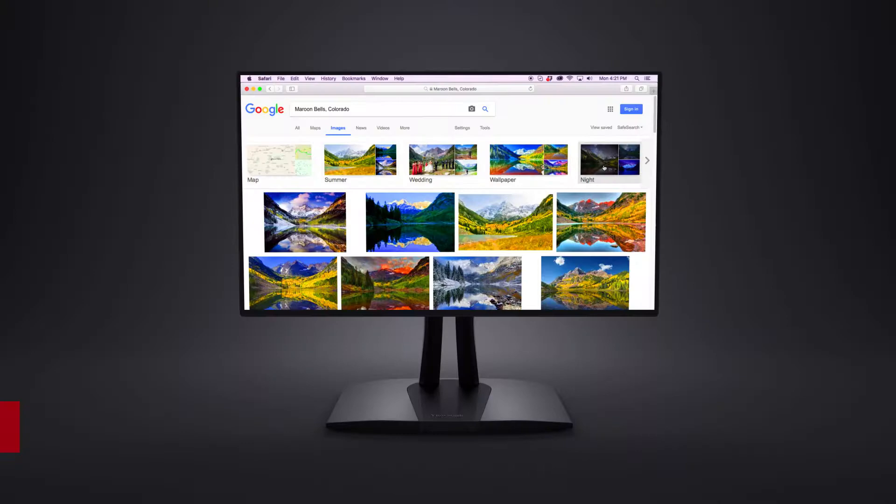
# Filter the Maroon Bells, Colorado image results to night photos via the Night suggestion chip
pyautogui.click(610, 159)
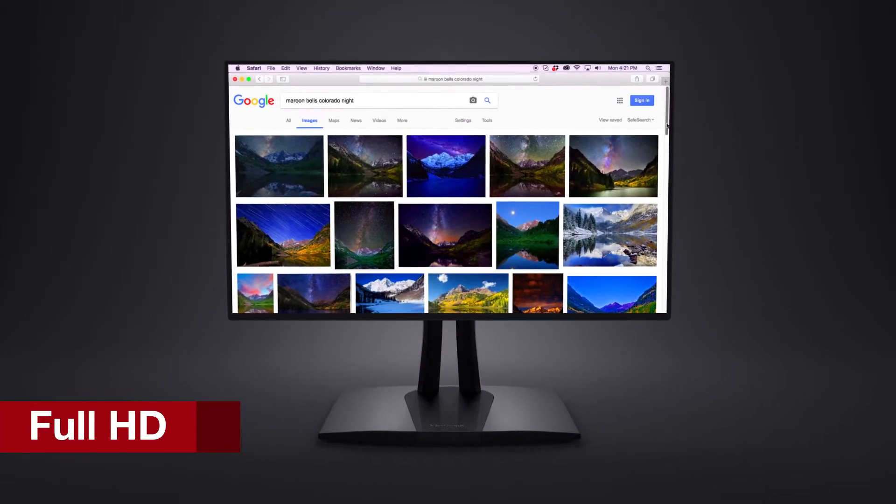